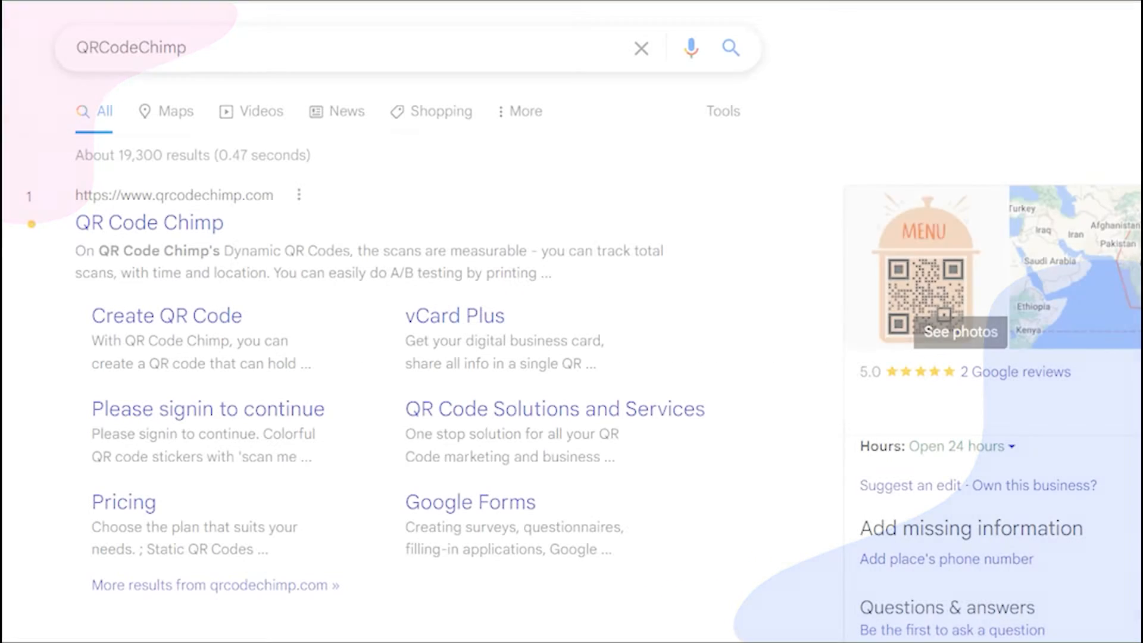
Step: Open the QR Code Chimp site from Google and scroll to its solution tiles
left_click(149, 222)
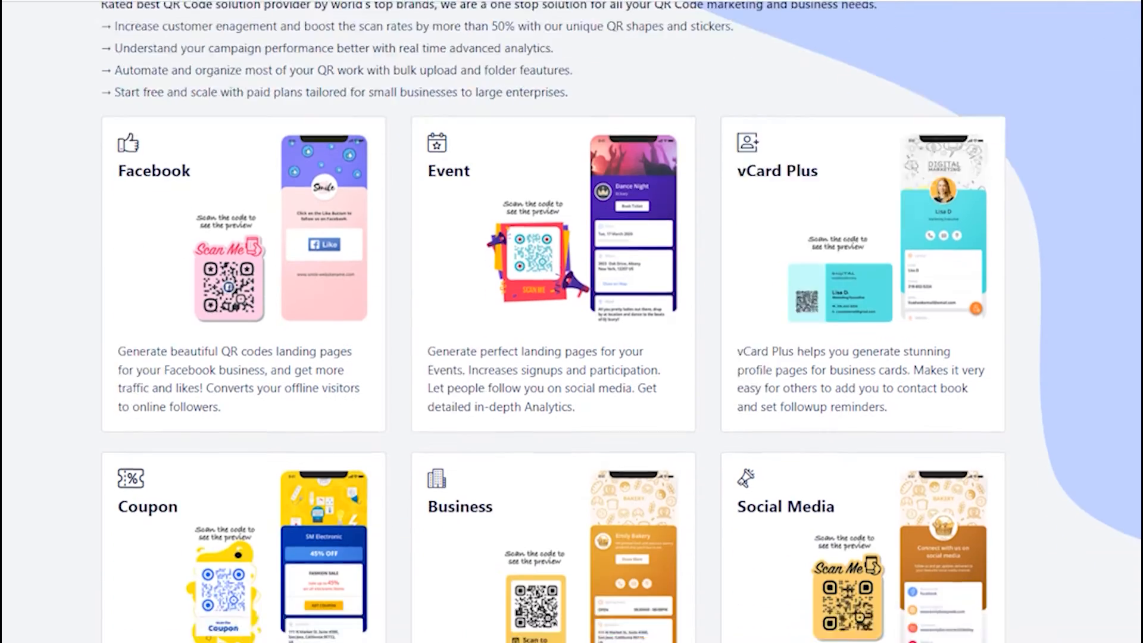
scroll("down", 3)
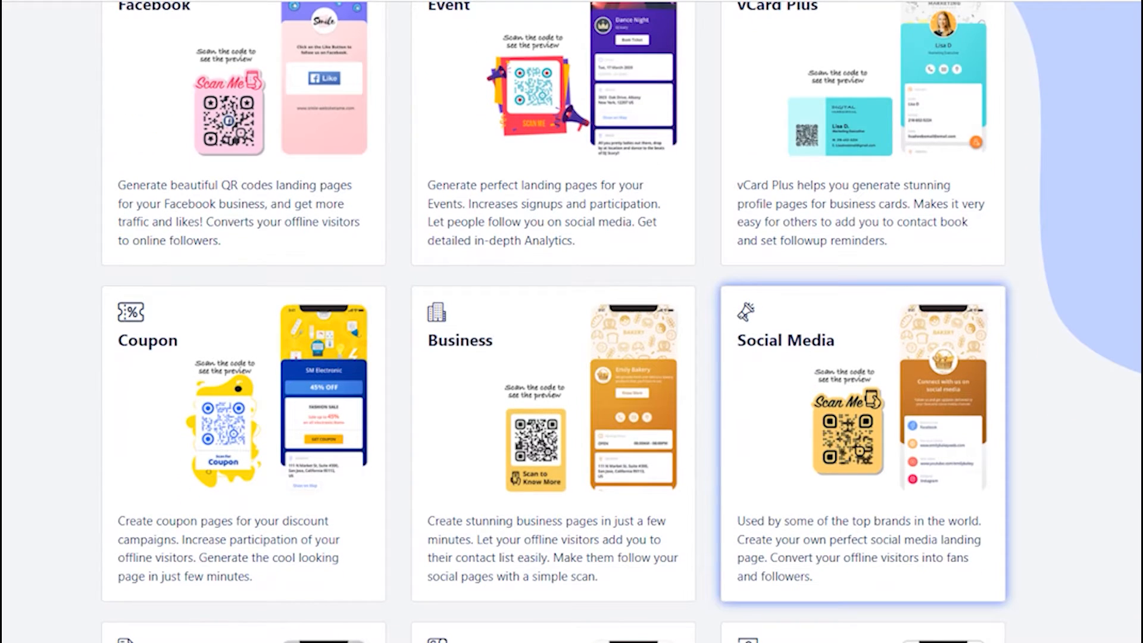
Step: Start a Social Media QR code with a dark blue colour scheme and the third profile image
left_click(861, 442)
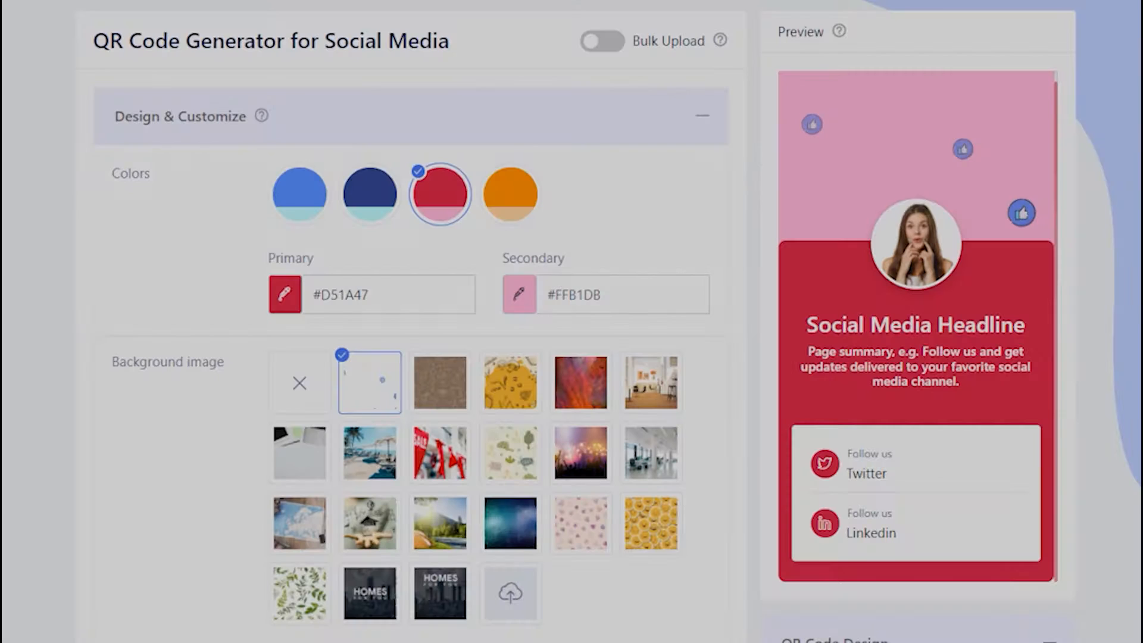
left_click(367, 193)
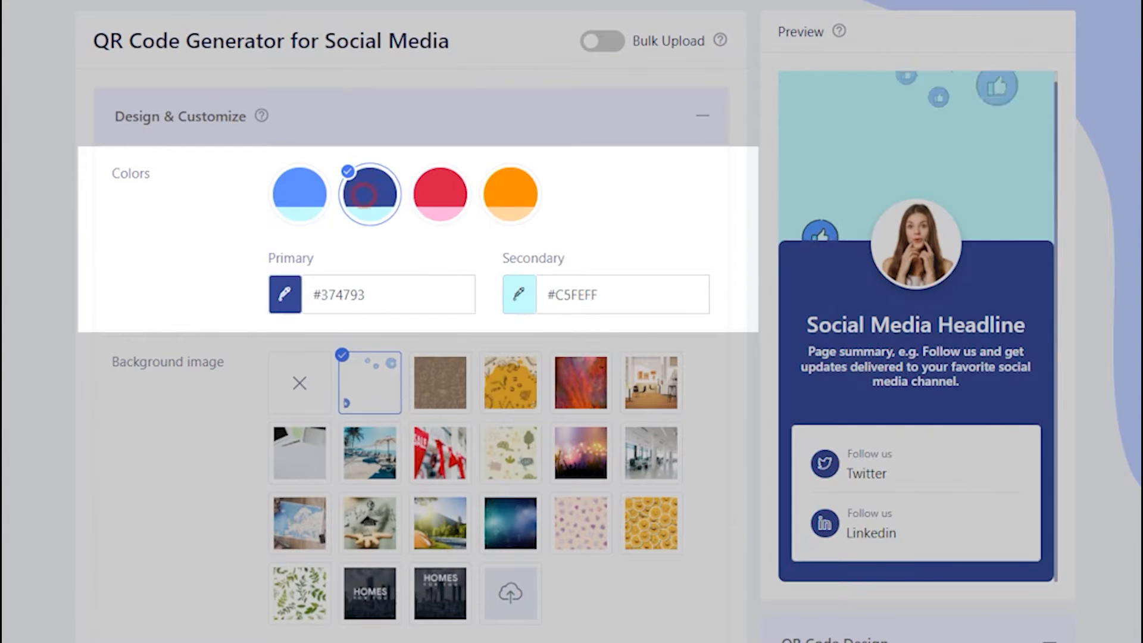
left_click(438, 193)
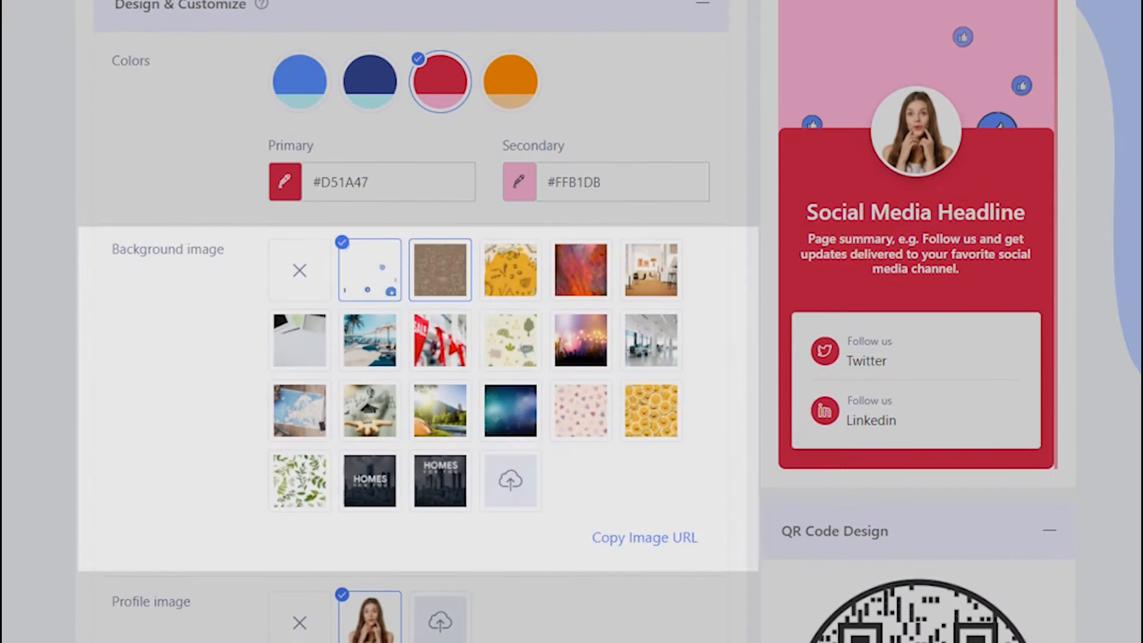
left_click(510, 268)
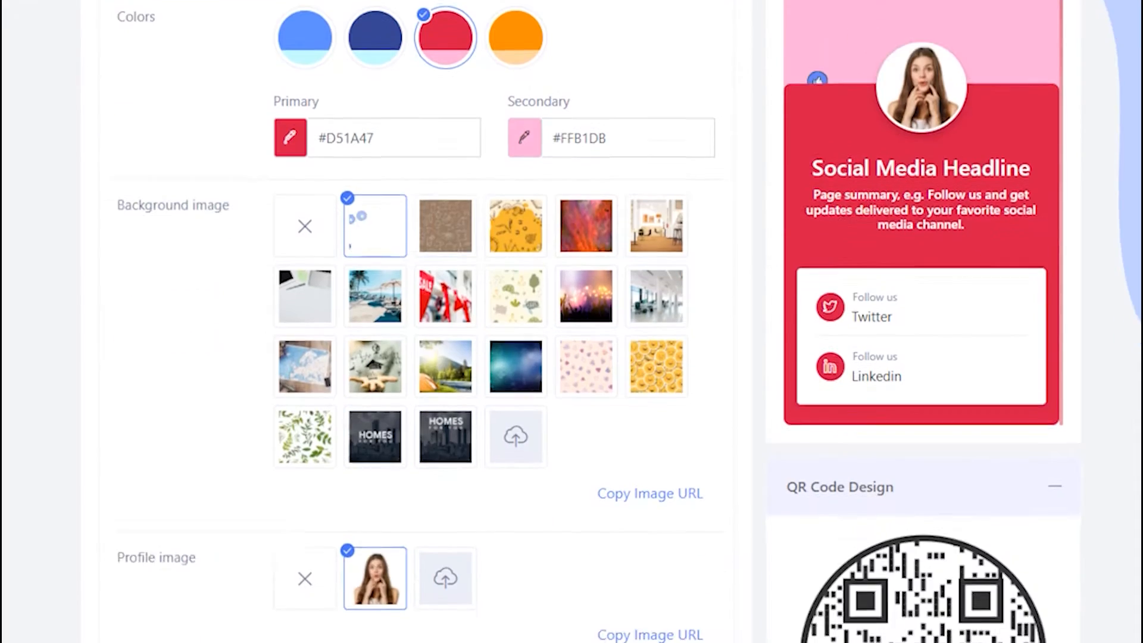
scroll("down", 3)
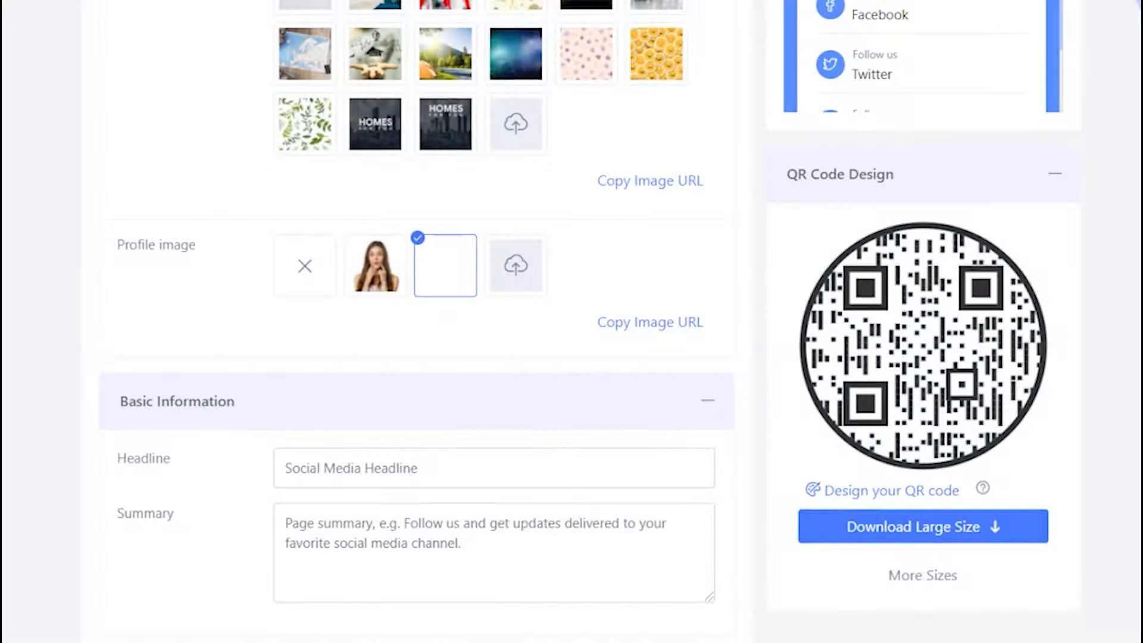
Step: Write the summary 'Follow us and get updates delivered to your favorite soaicl media'
left_click(444, 264)
type("Follow Us!")
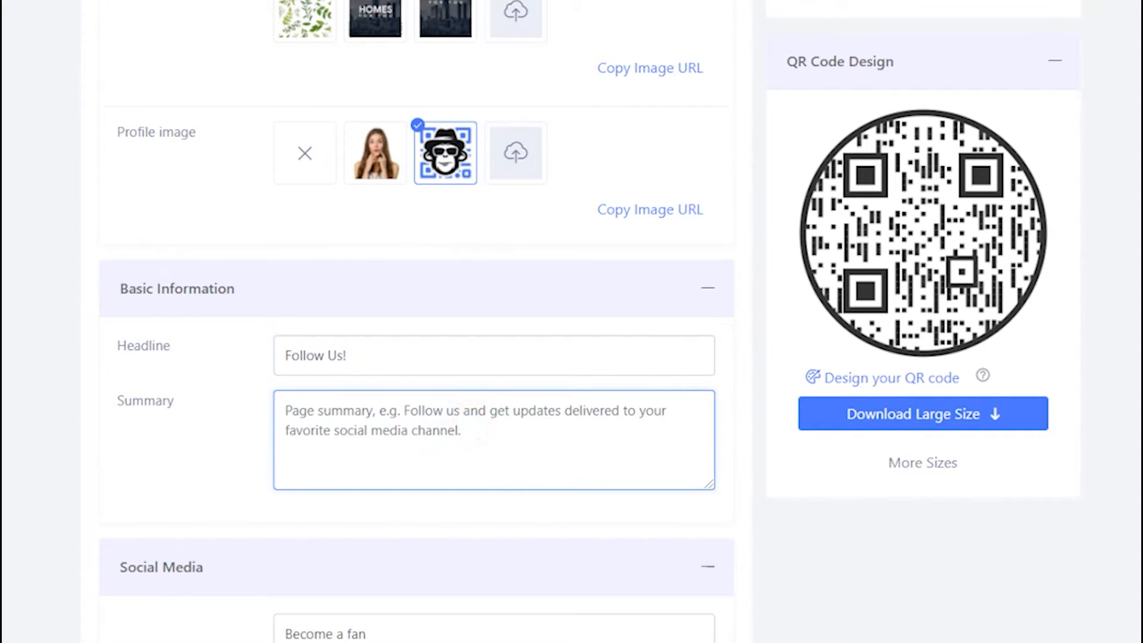
type("Follow us and get update")
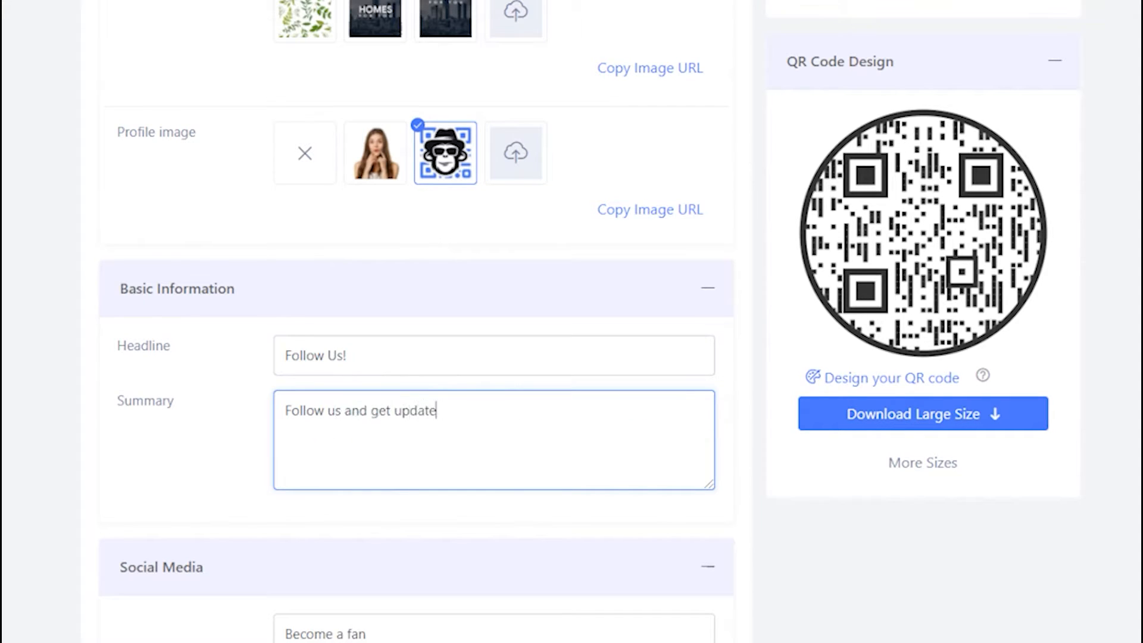
type("s delivered to your")
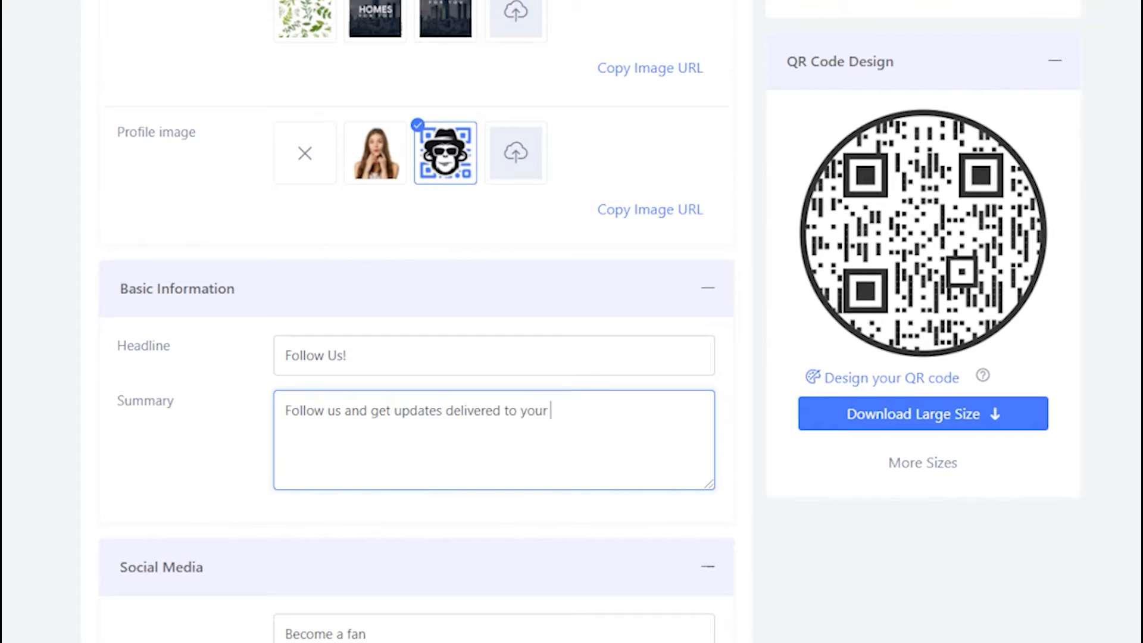
type("favorite soaicl media")
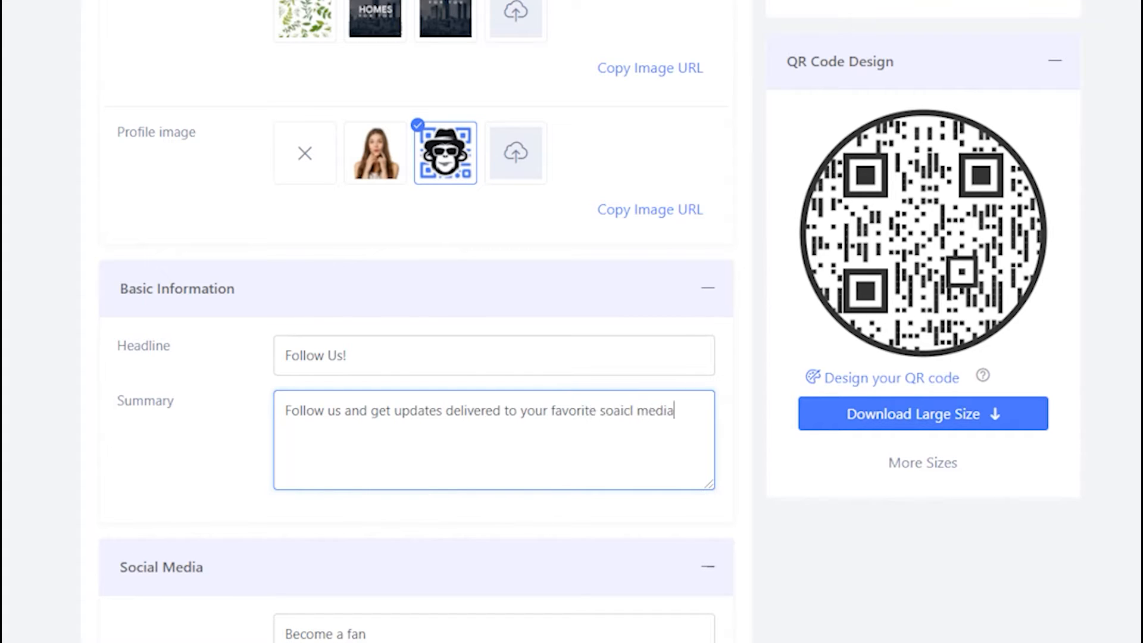
scroll("down", 3)
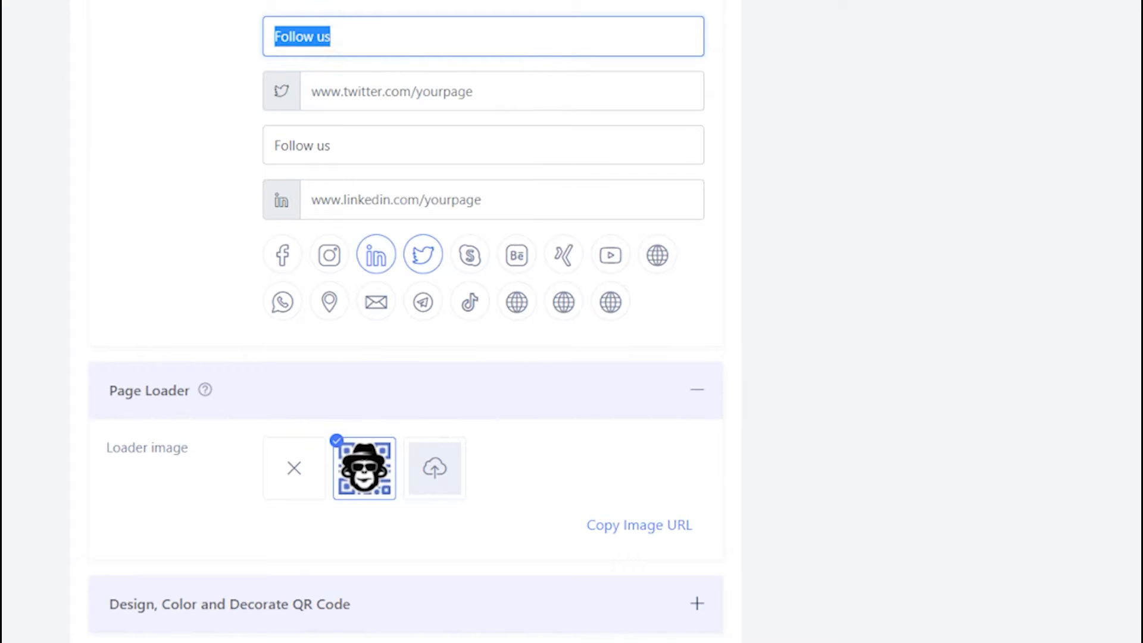
type("Twitter")
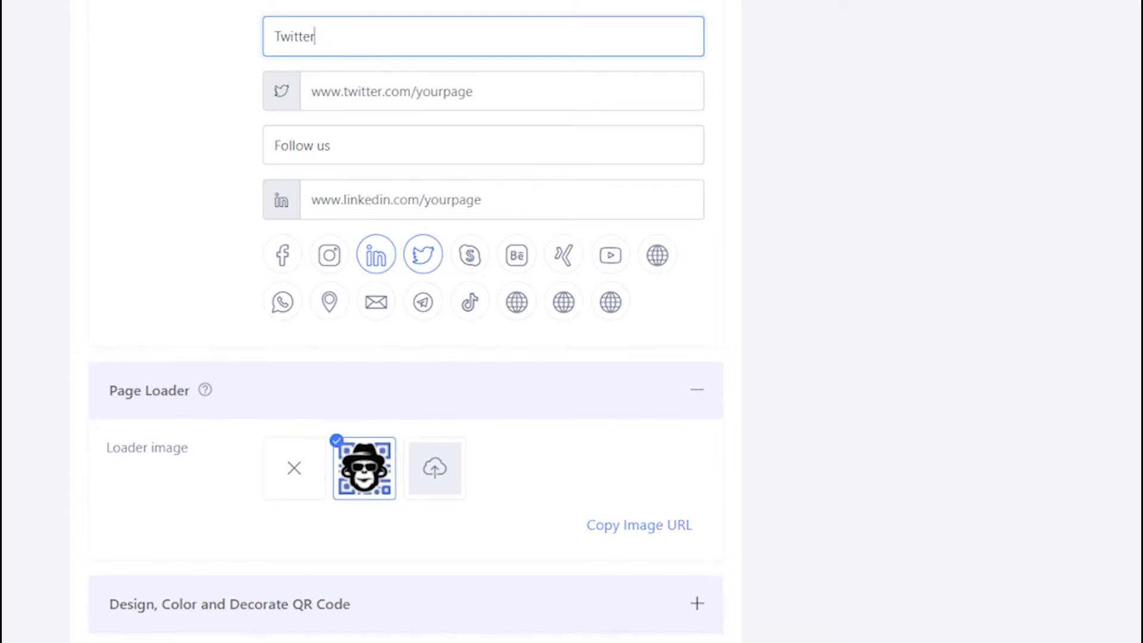
type("https://twitter.com/ChimpQr")
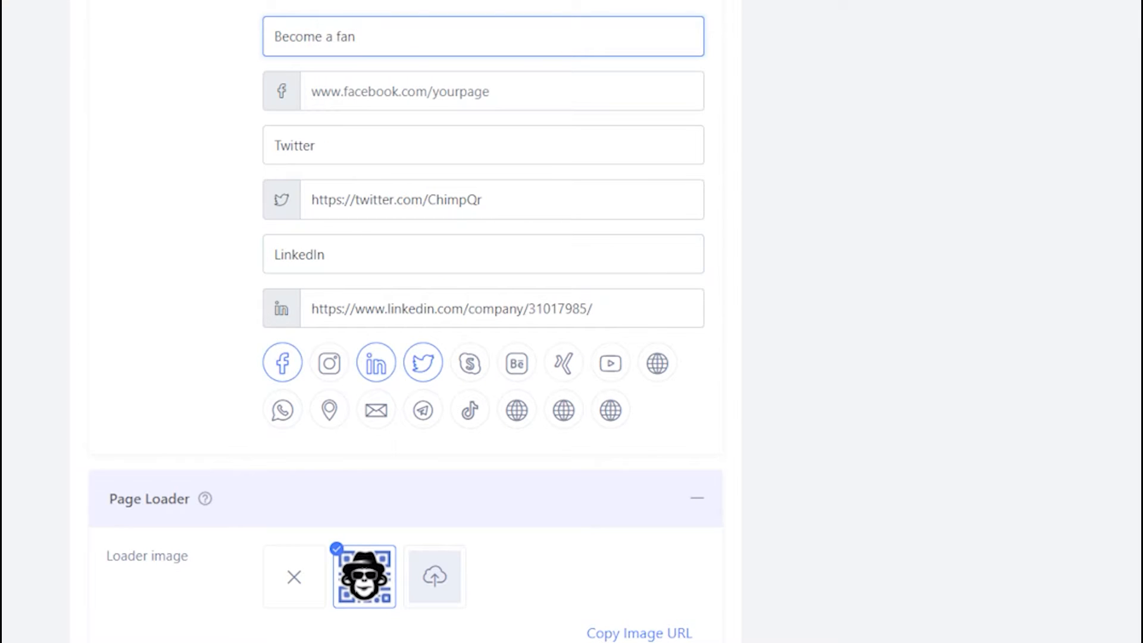
type("Facebook")
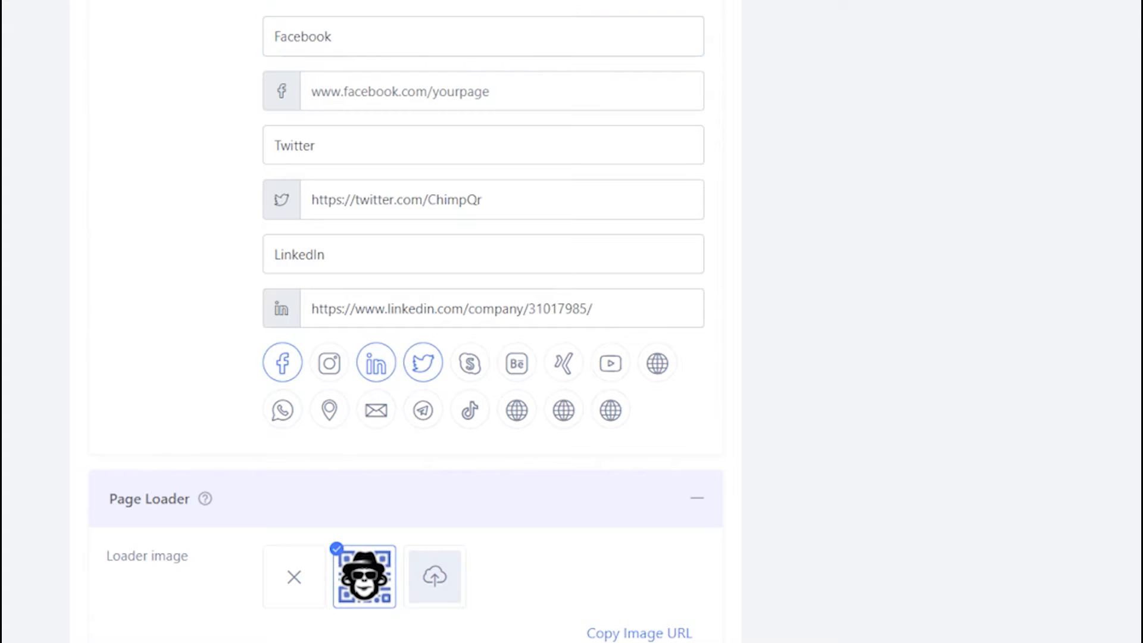
type("https://www.facebook.com/qrchimp/")
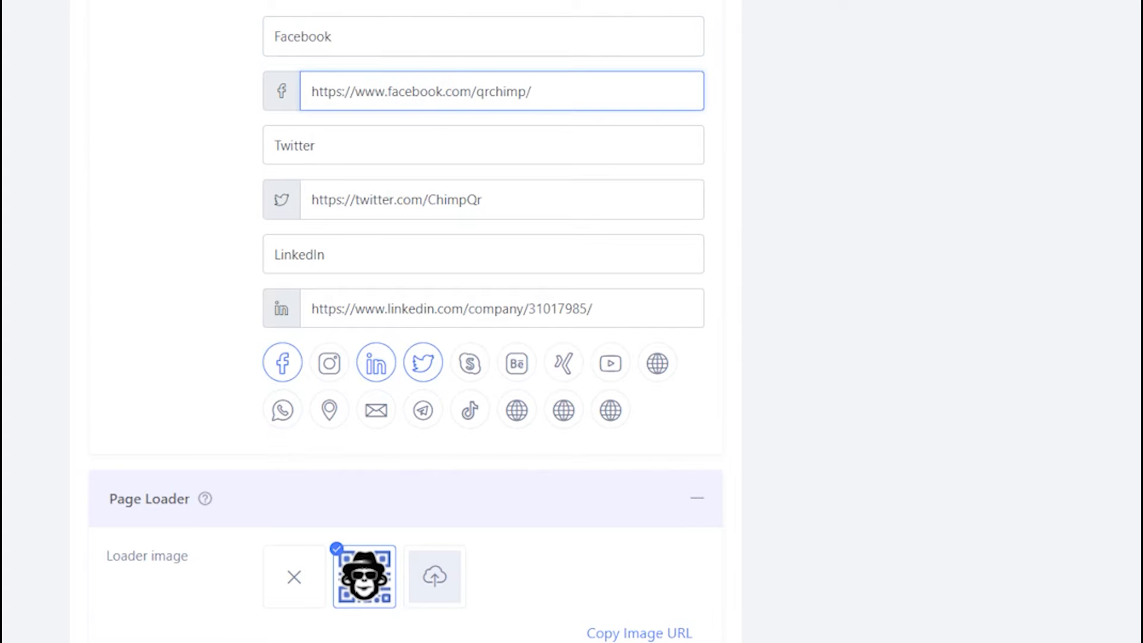
scroll("down", 3)
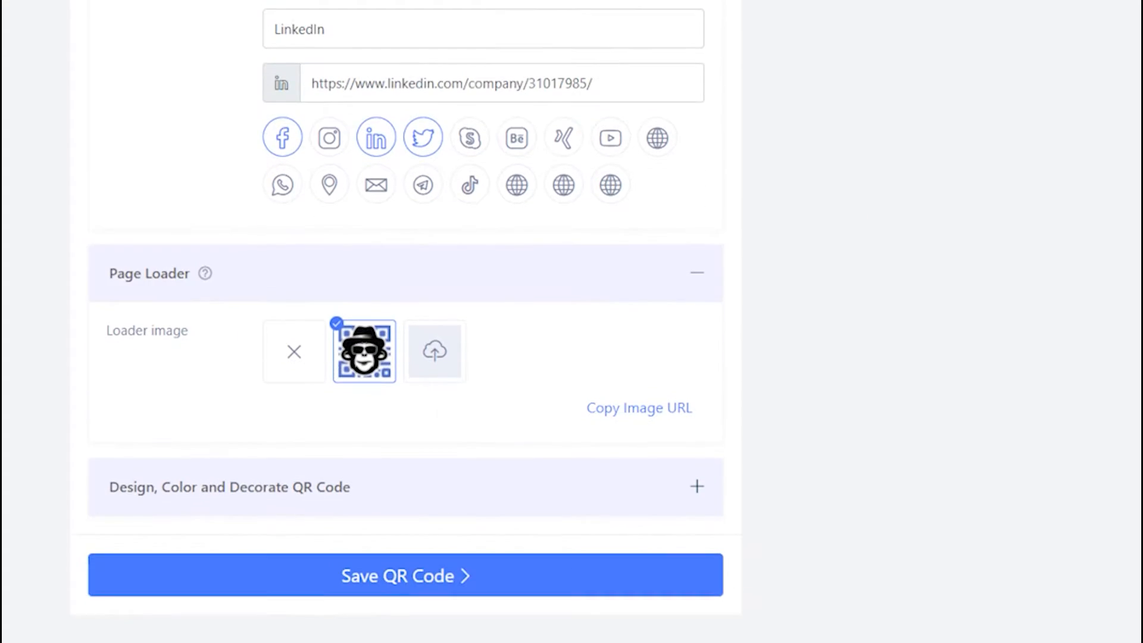
Step: Apply the thumbs-up QR shape and the pre-designed Like Us template
left_click(434, 350)
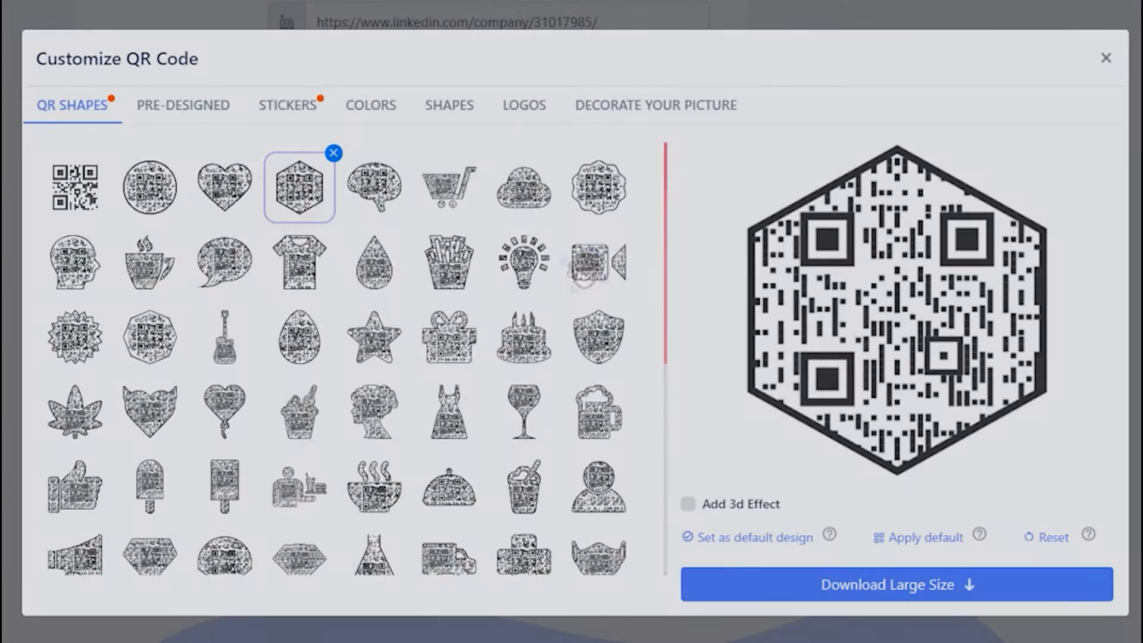
left_click(224, 260)
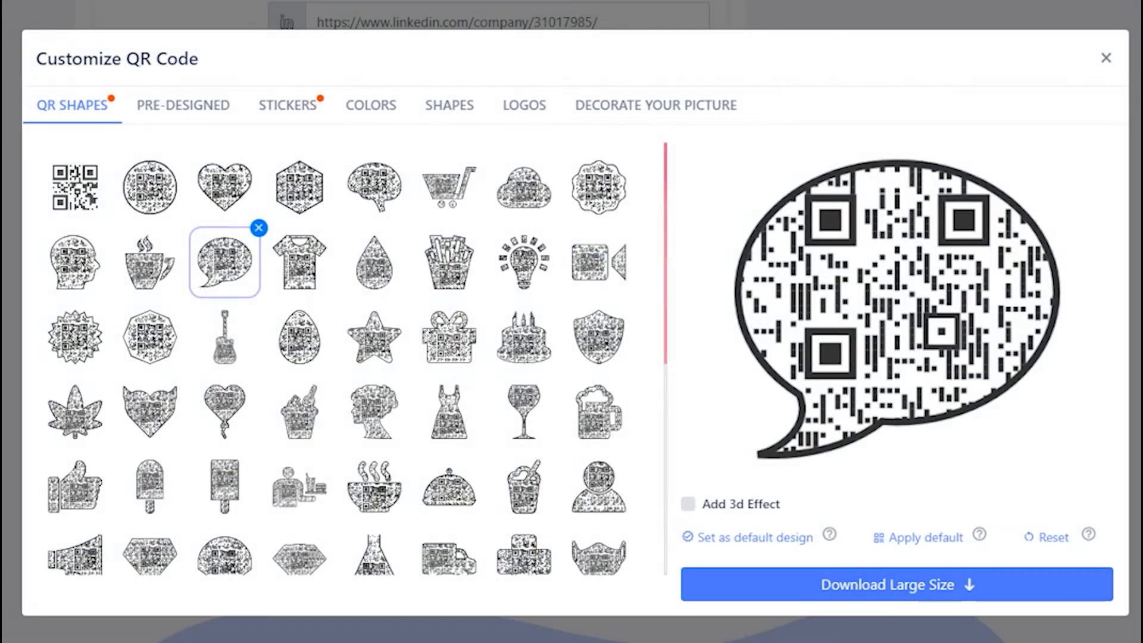
left_click(74, 486)
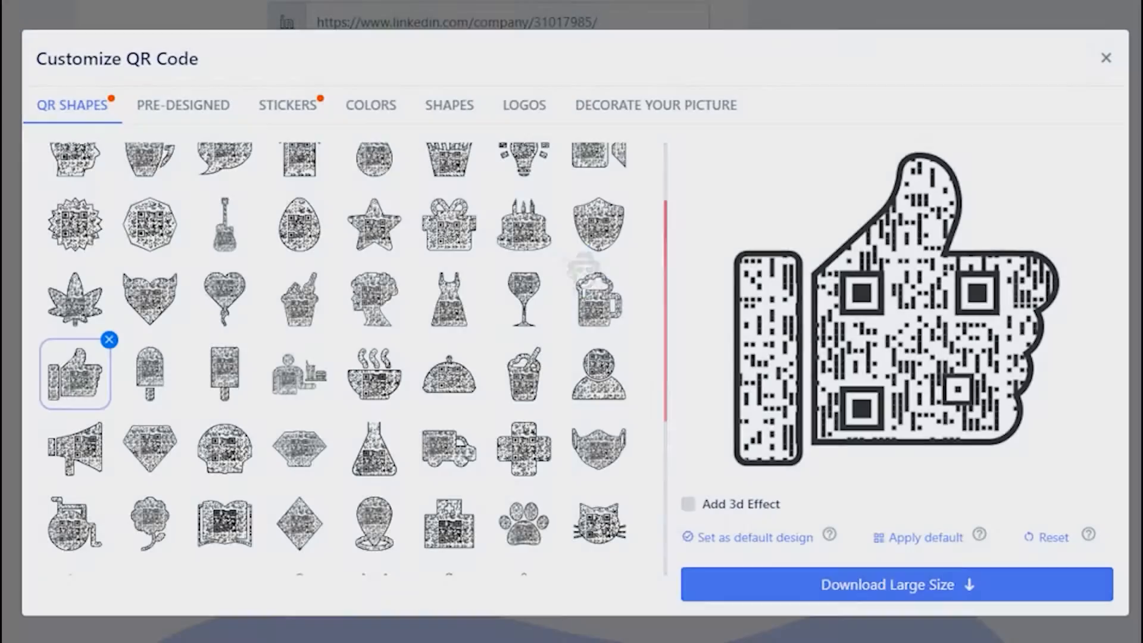
left_click(183, 105)
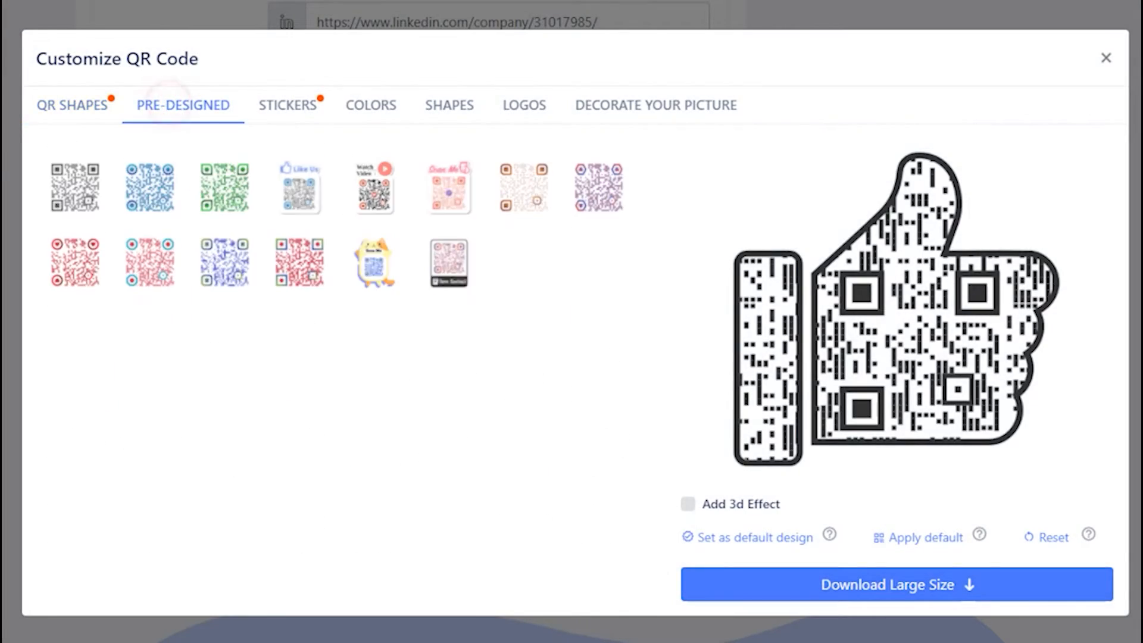
left_click(299, 186)
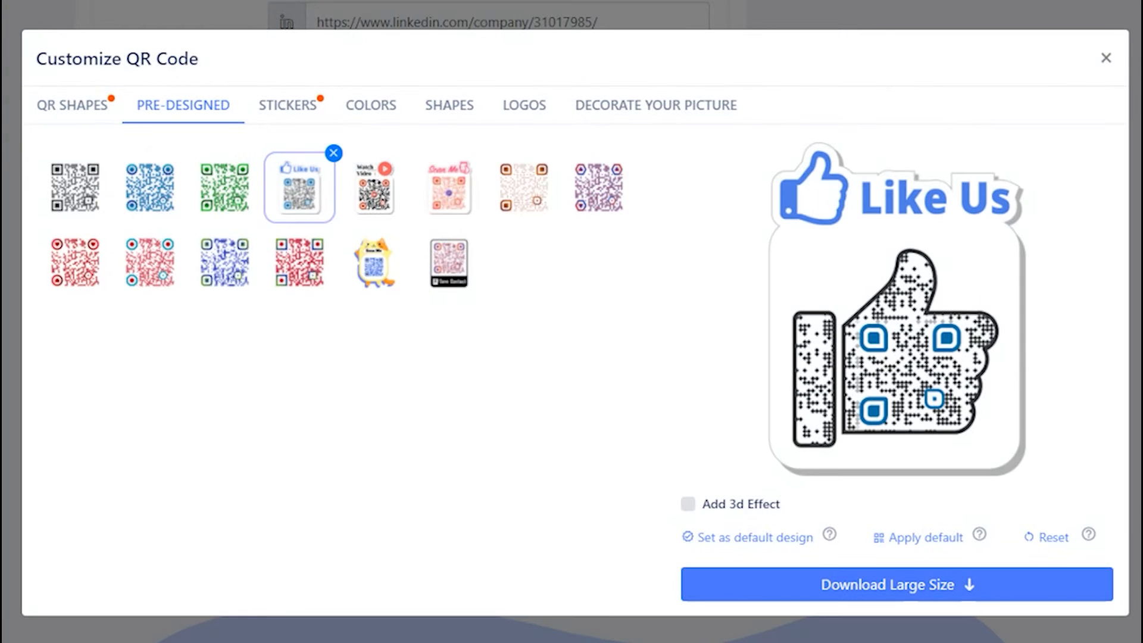
left_click(287, 105)
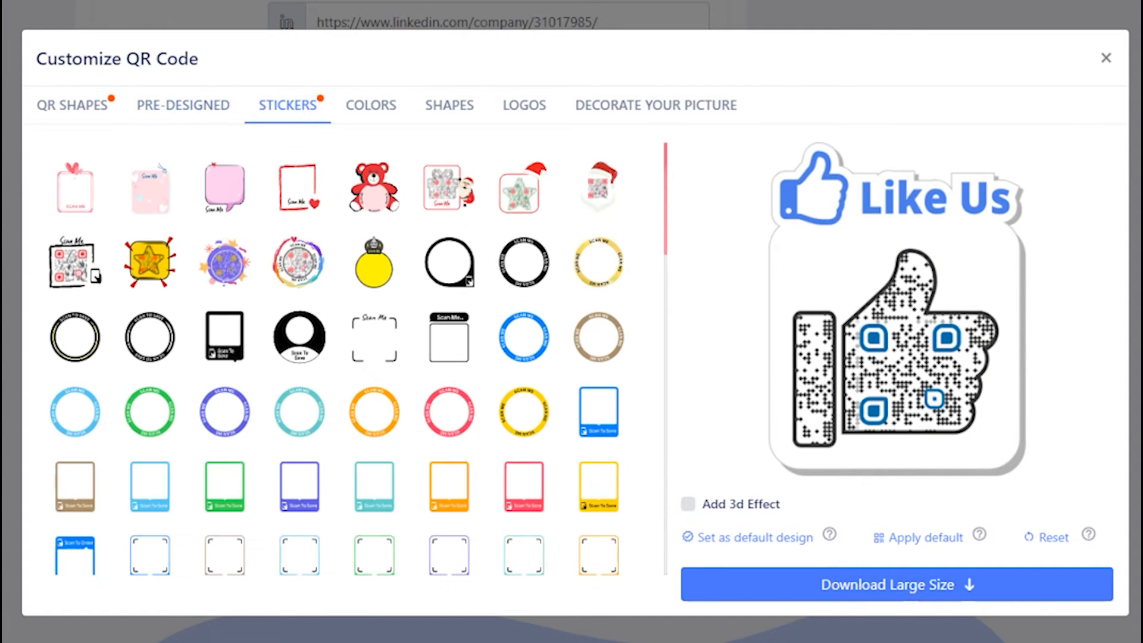
Step: Pick the Like Us thumbs-up sticker from the Stickers tab
scroll("down", 3)
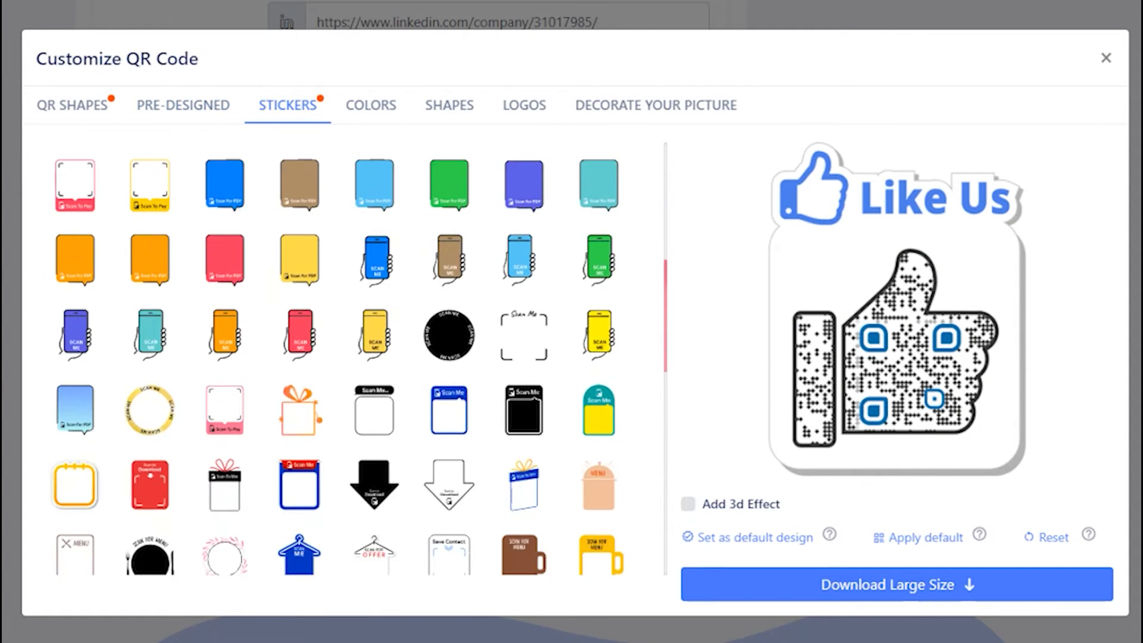
scroll("down", 3)
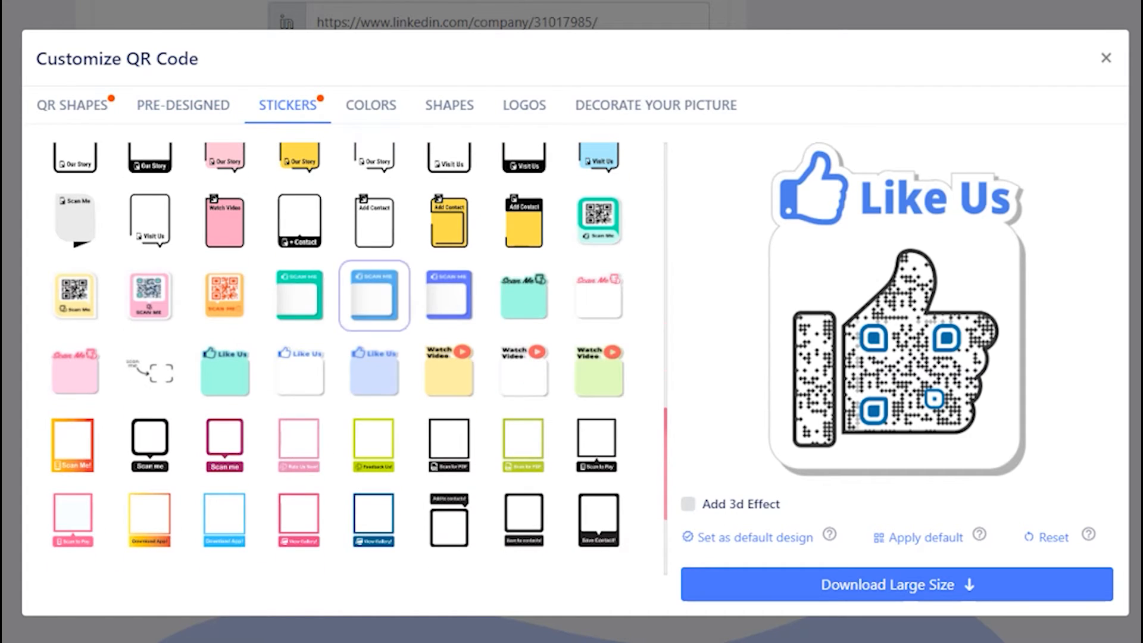
left_click(298, 371)
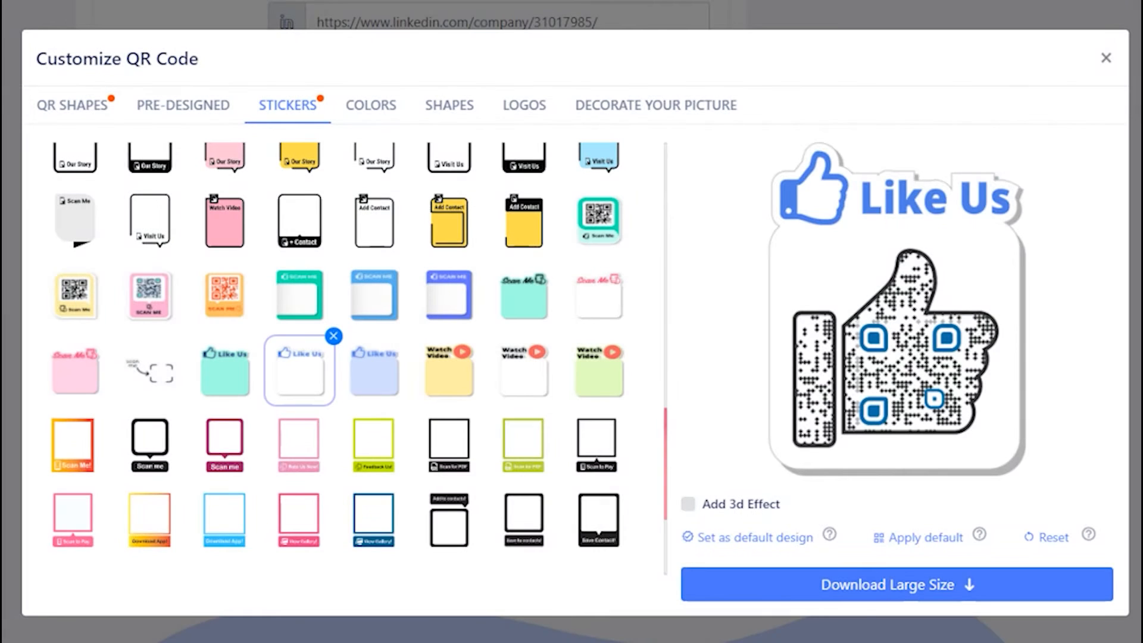
scroll("down", 3)
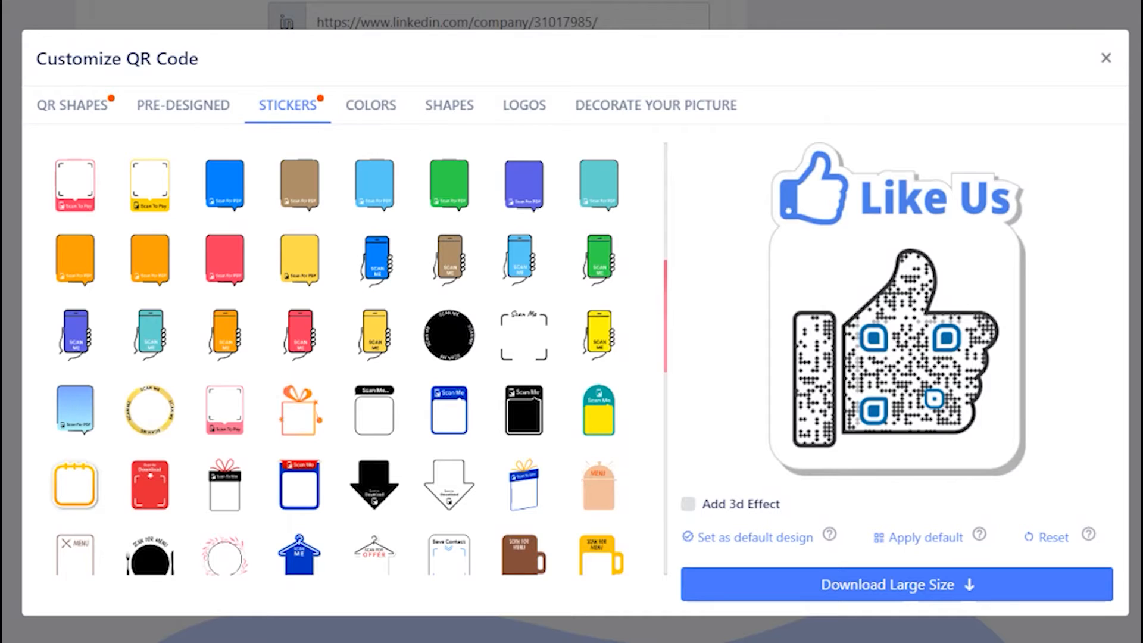
left_click(371, 105)
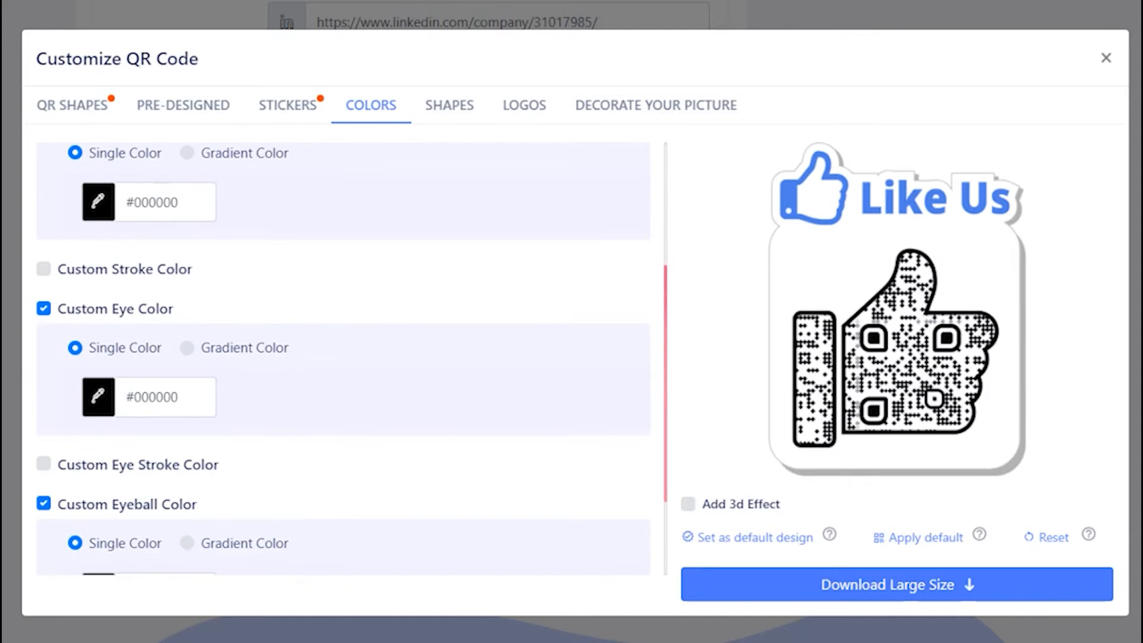
Step: Set the custom eye colour to dark blue #1138a0
left_click(98, 397)
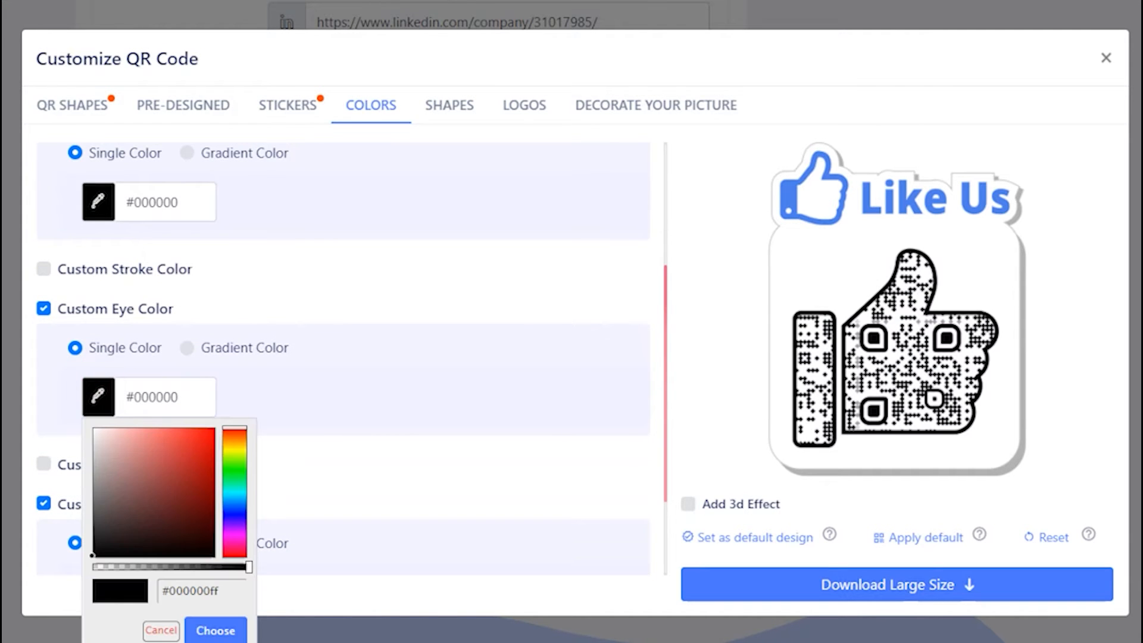
left_click(235, 503)
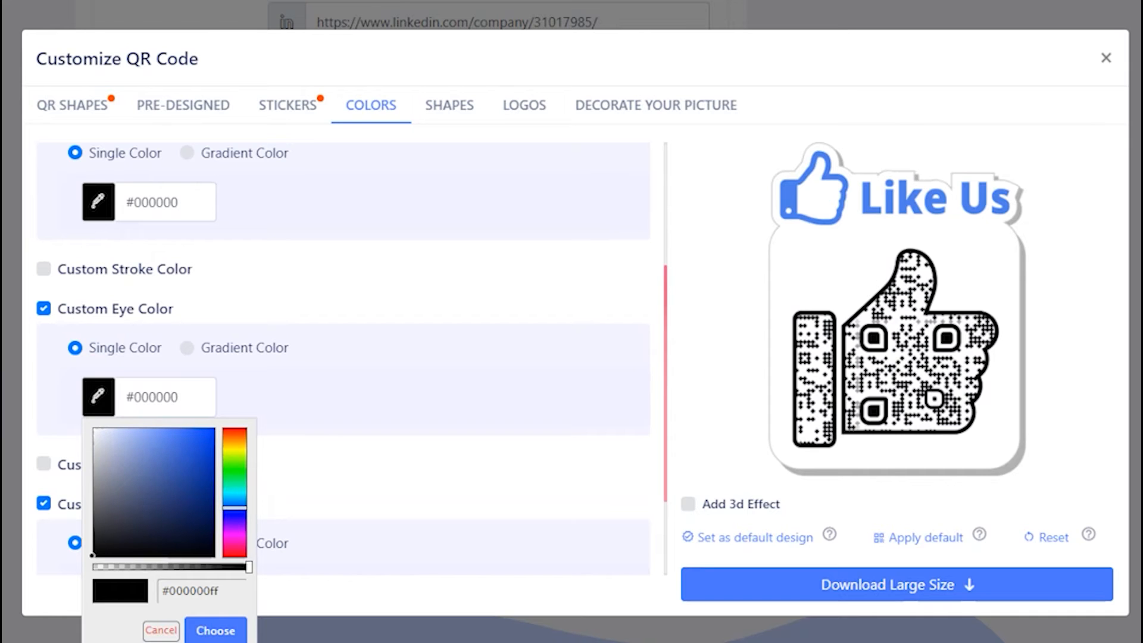
left_click(215, 630)
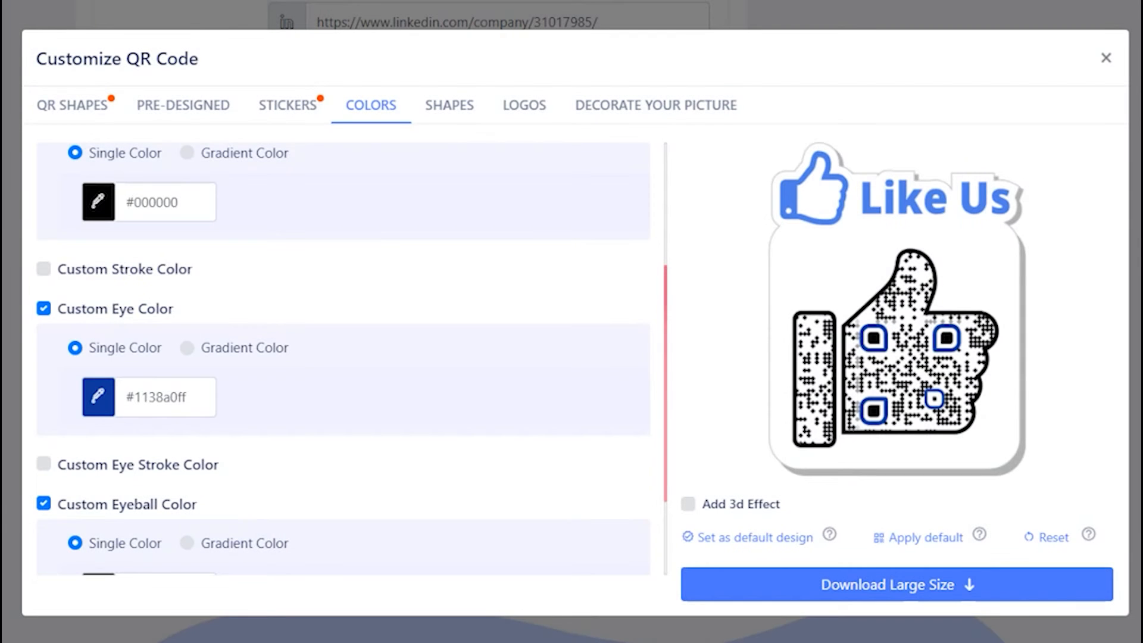
triple_click(165, 396)
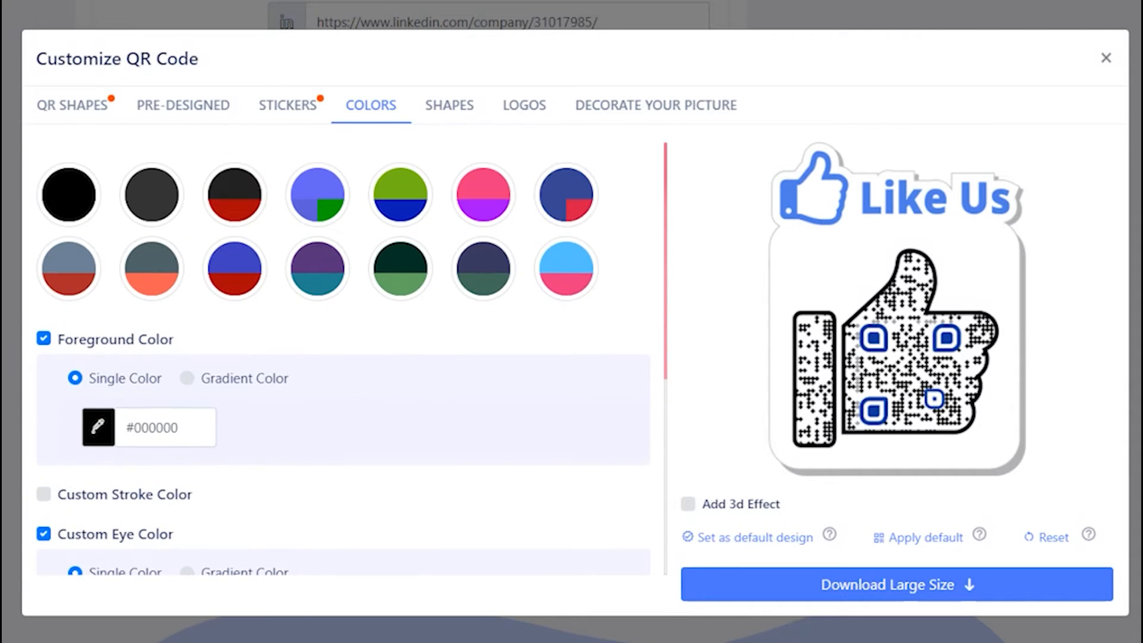
left_click(449, 105)
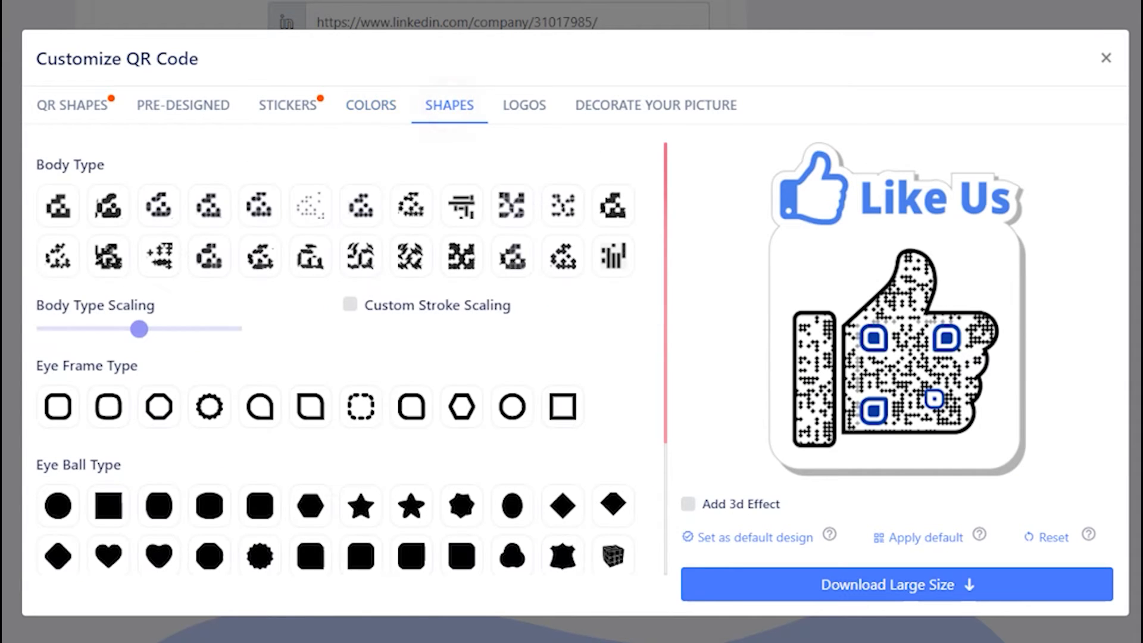
Step: Give the code a fine dotted body pattern and a new eye frame shape
left_click(309, 204)
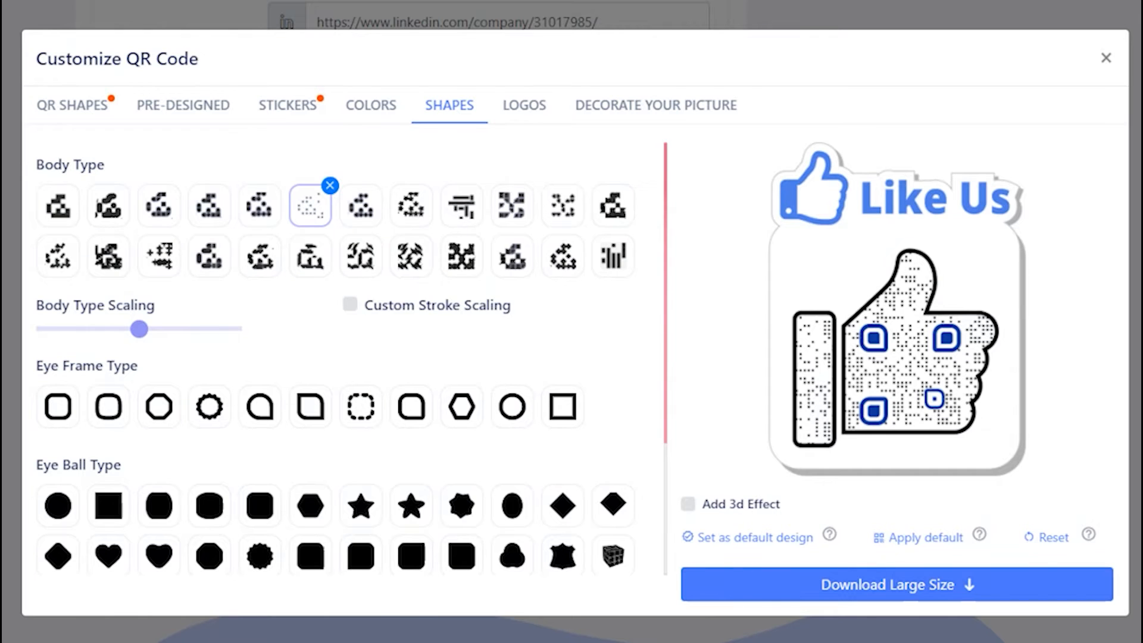
left_click(309, 406)
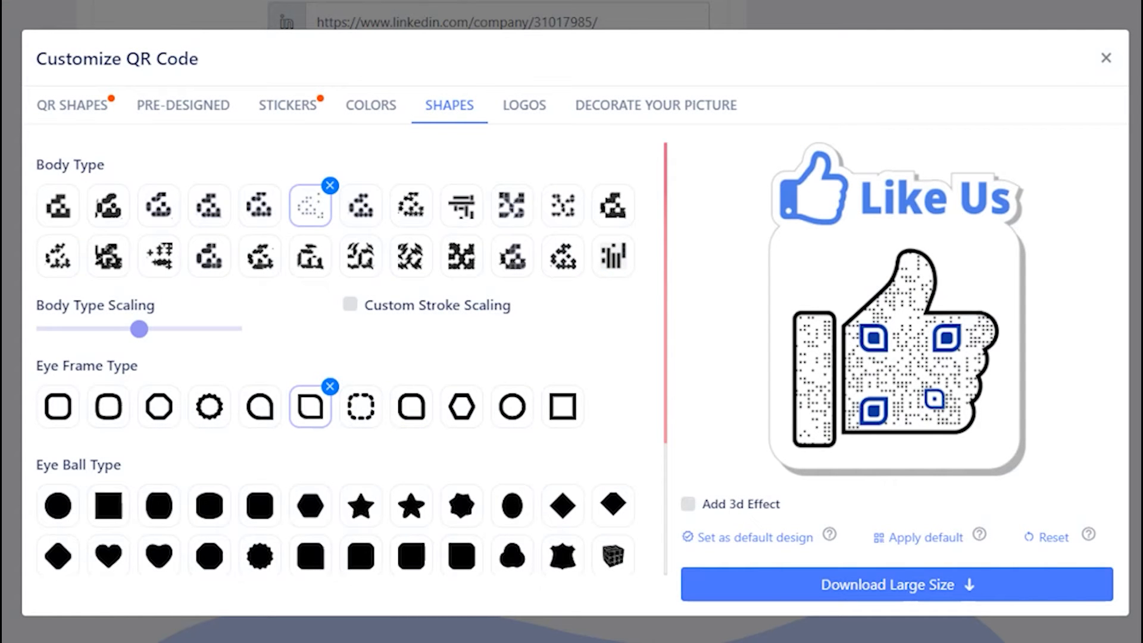
left_click(523, 105)
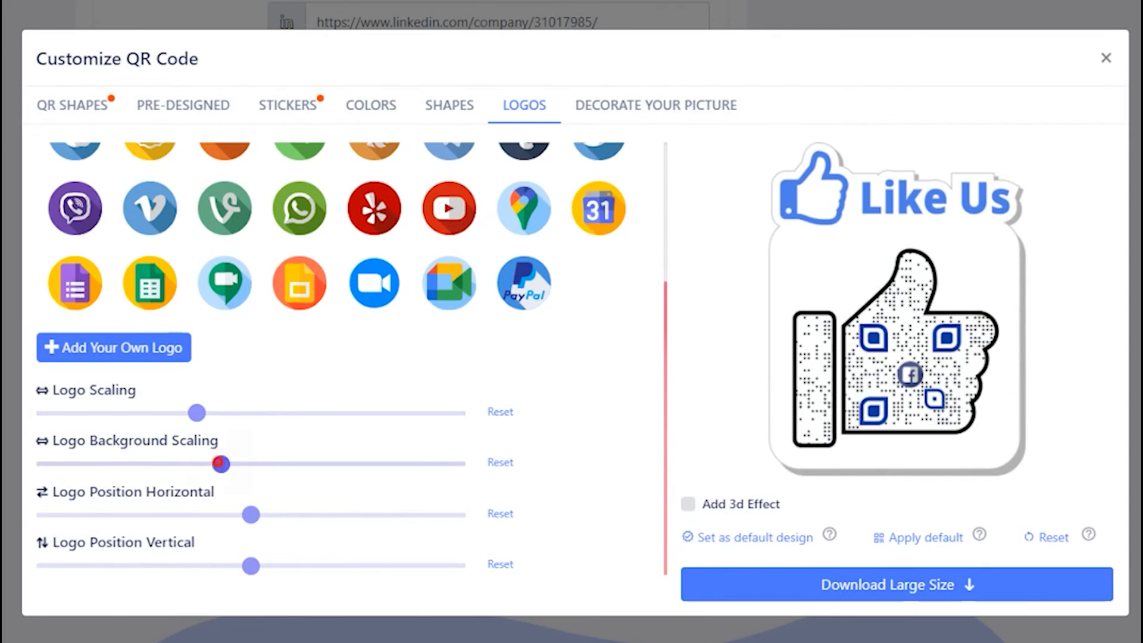
Step: Check the Facebook logo and close the Customize QR Code window
scroll("up", 3)
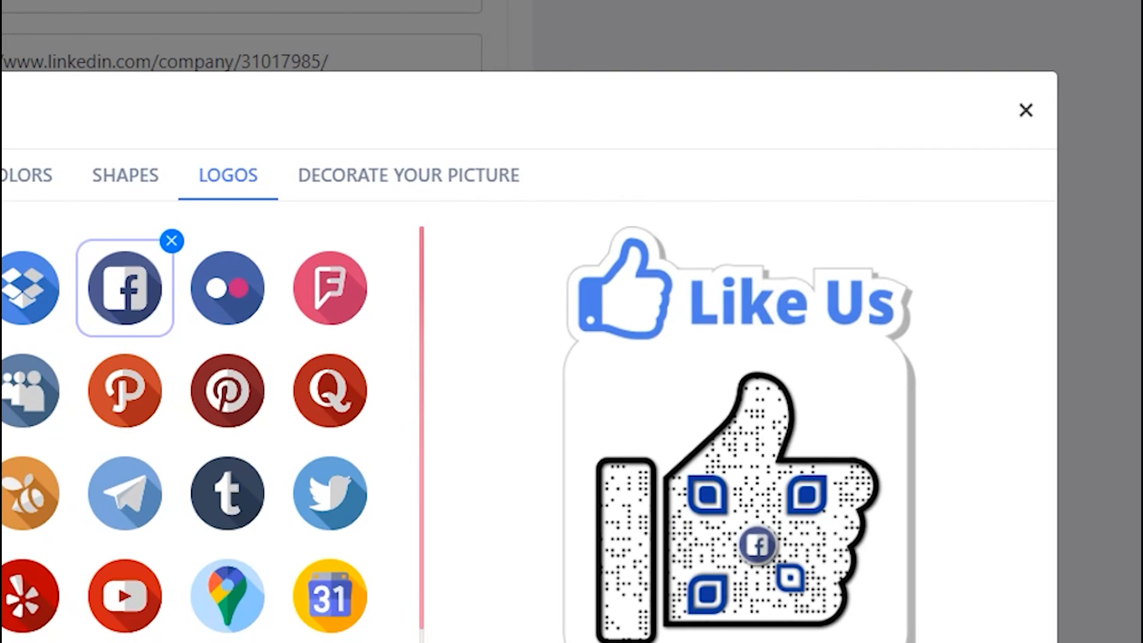
left_click(1026, 110)
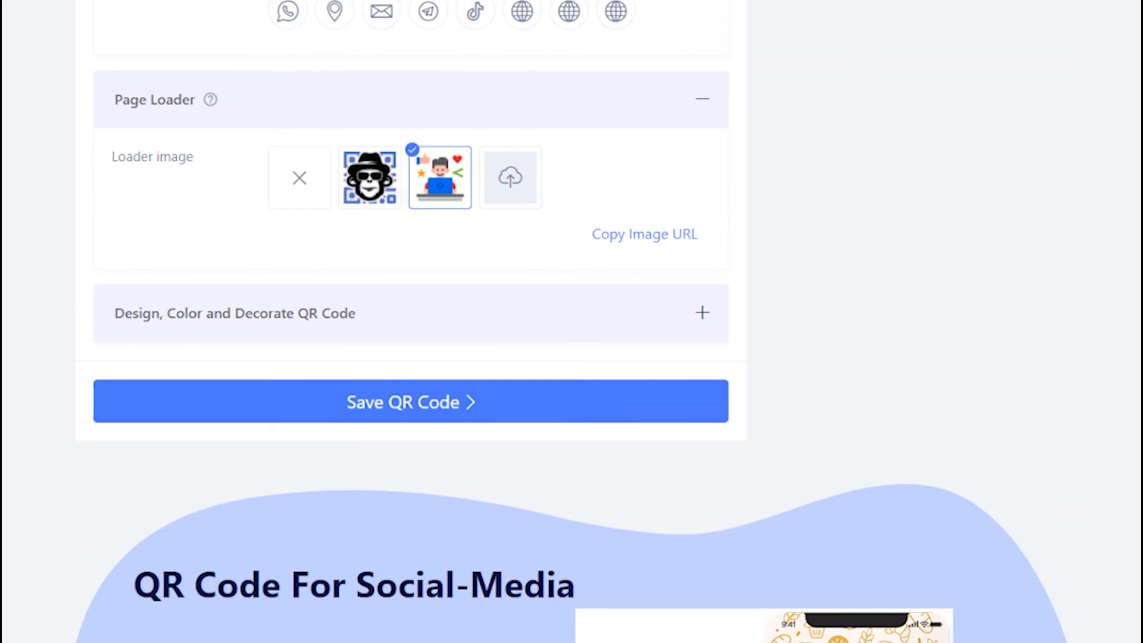
Step: Save the campaign as 'My social media QR code' and view it on the dashboard
left_click(410, 400)
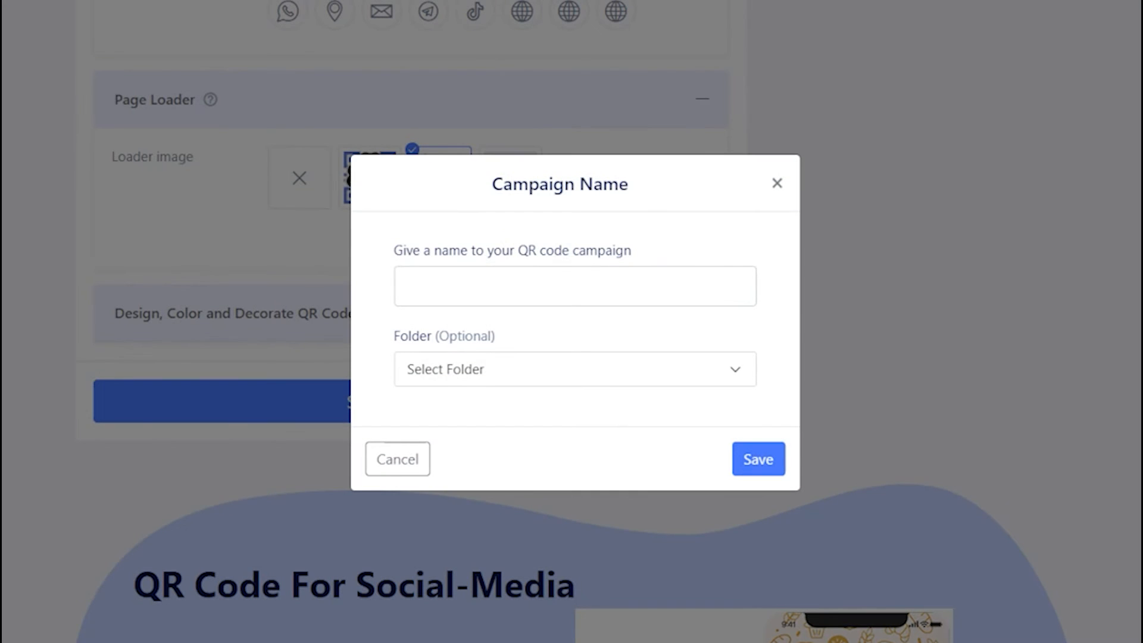
left_click(574, 286)
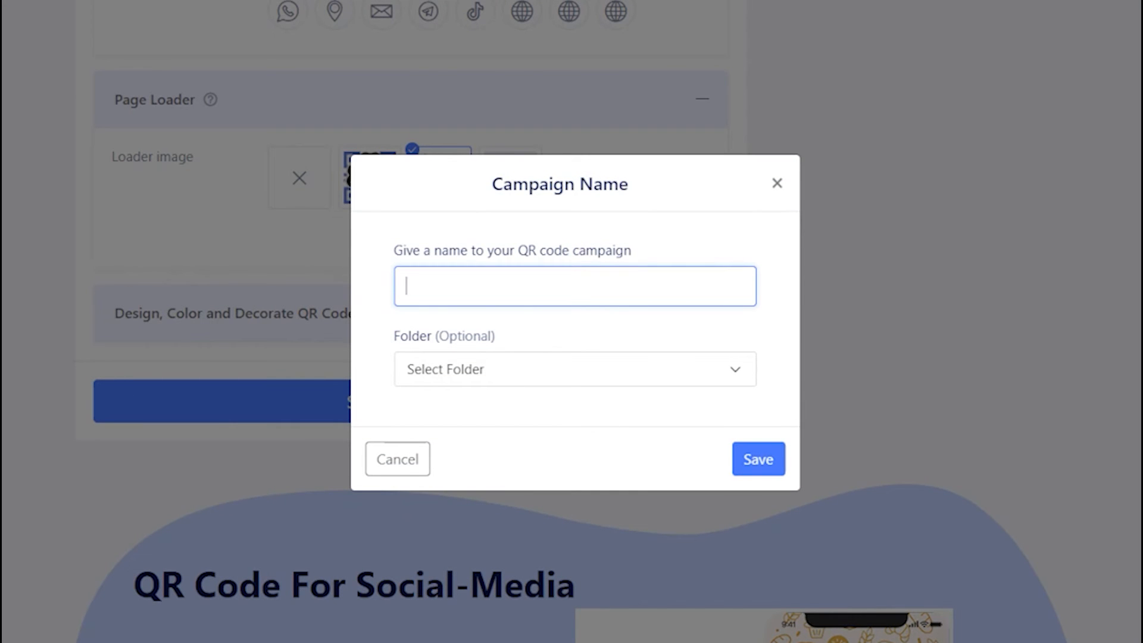
type("My social m")
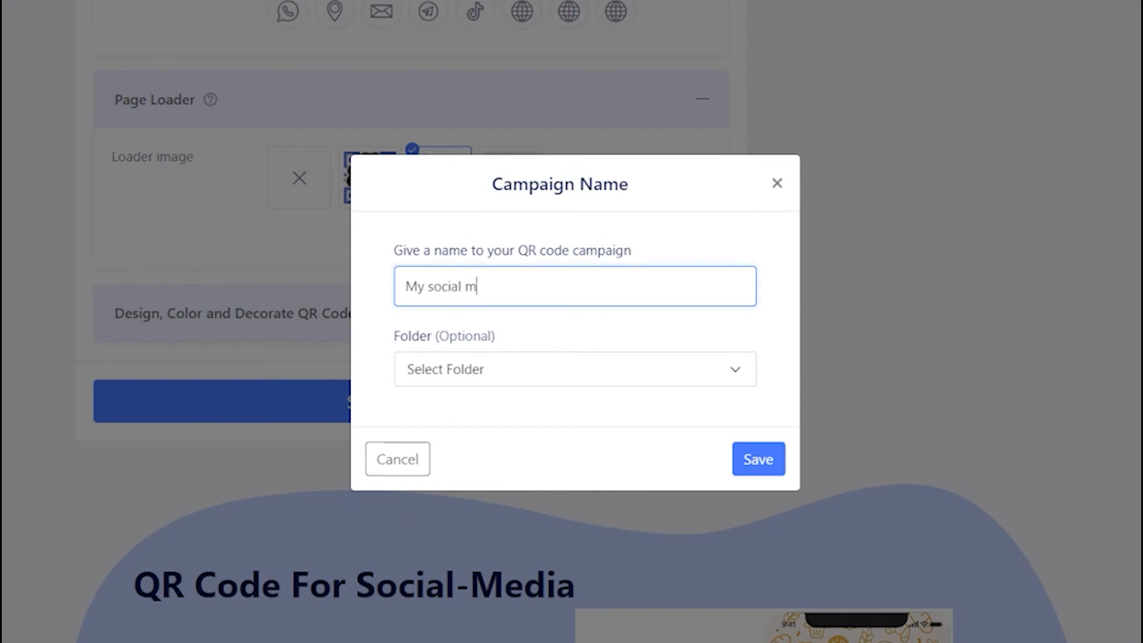
type("edia QR")
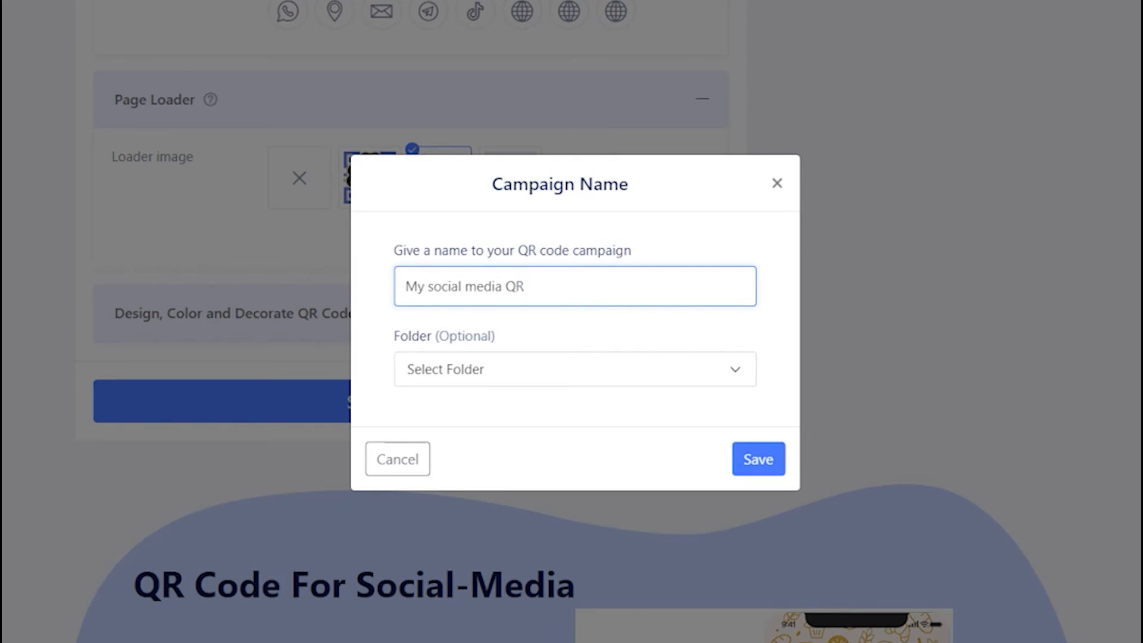
left_click(756, 458)
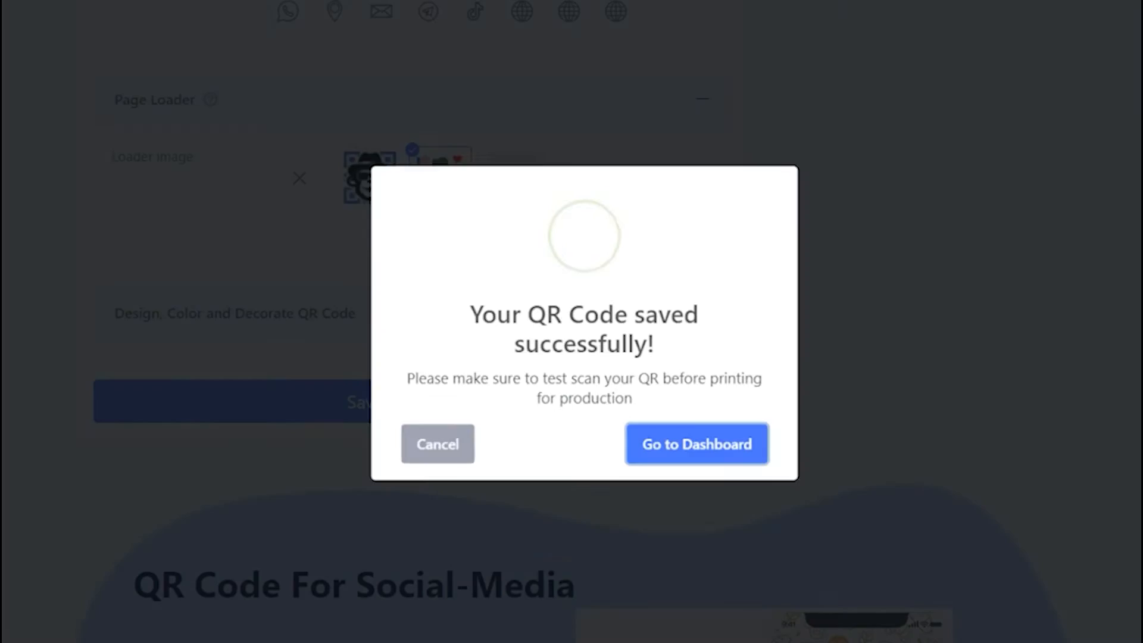
left_click(695, 444)
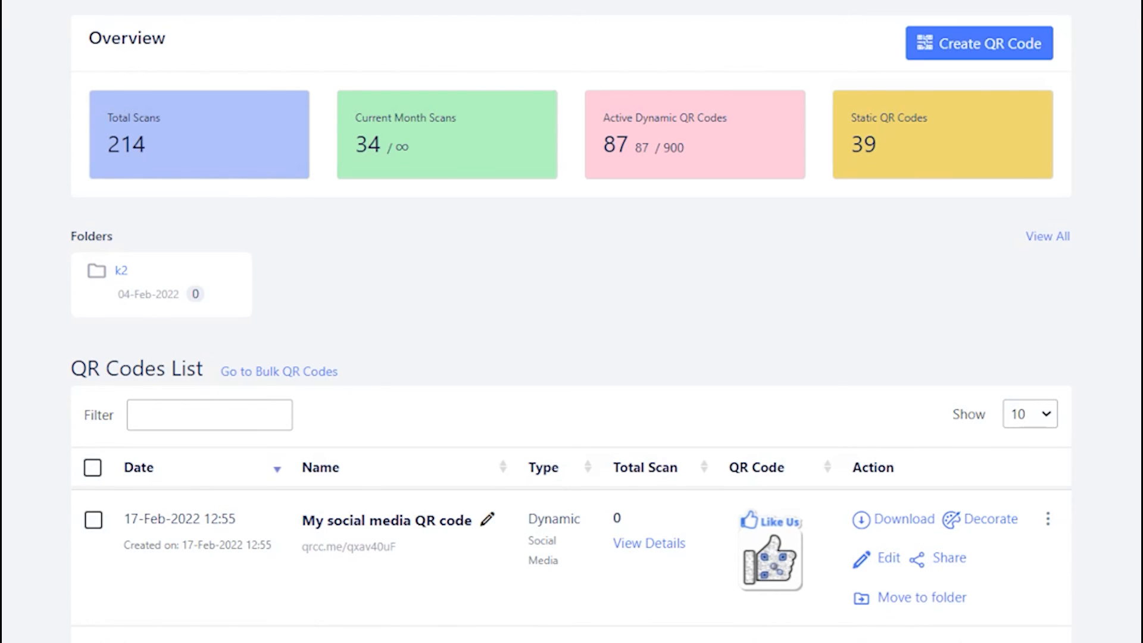
double_click(343, 520)
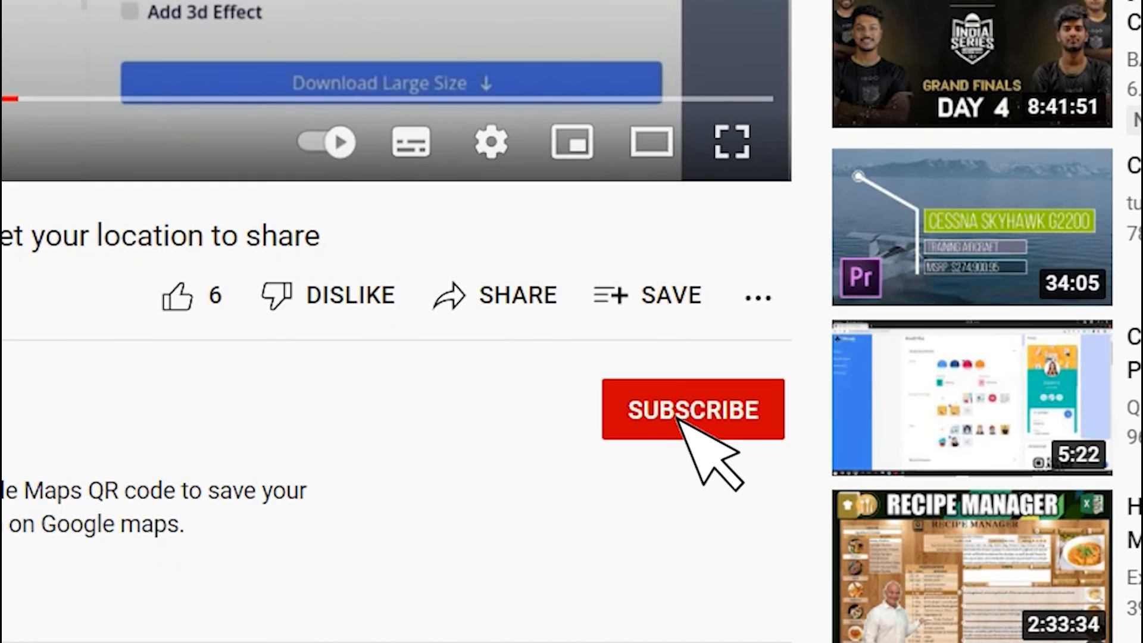
left_click(691, 409)
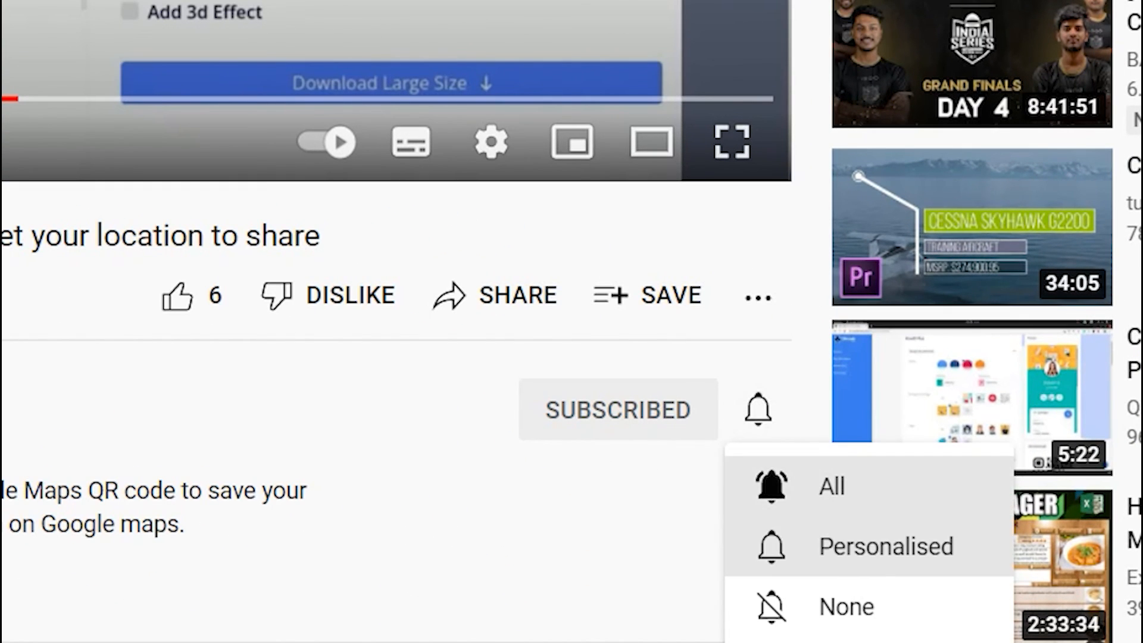